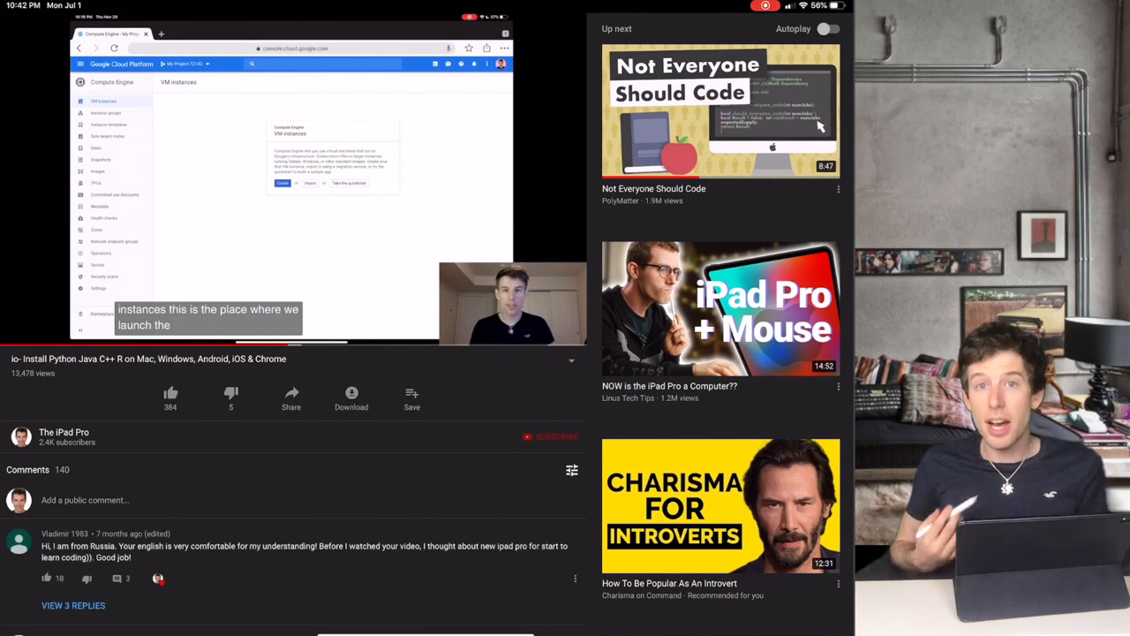
Pause the Python/Jupyter tutorial, glance at the channel, return and expand the video's description
{"action": "left_click", "coordinate": [293, 180]}
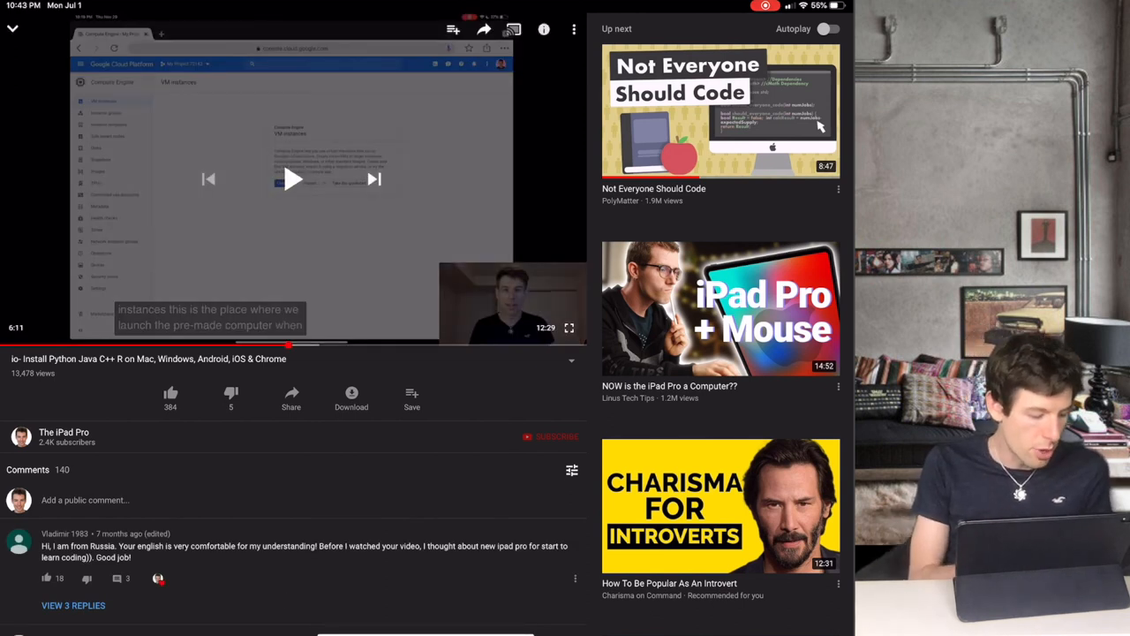
{"action": "left_click", "coordinate": [63, 437]}
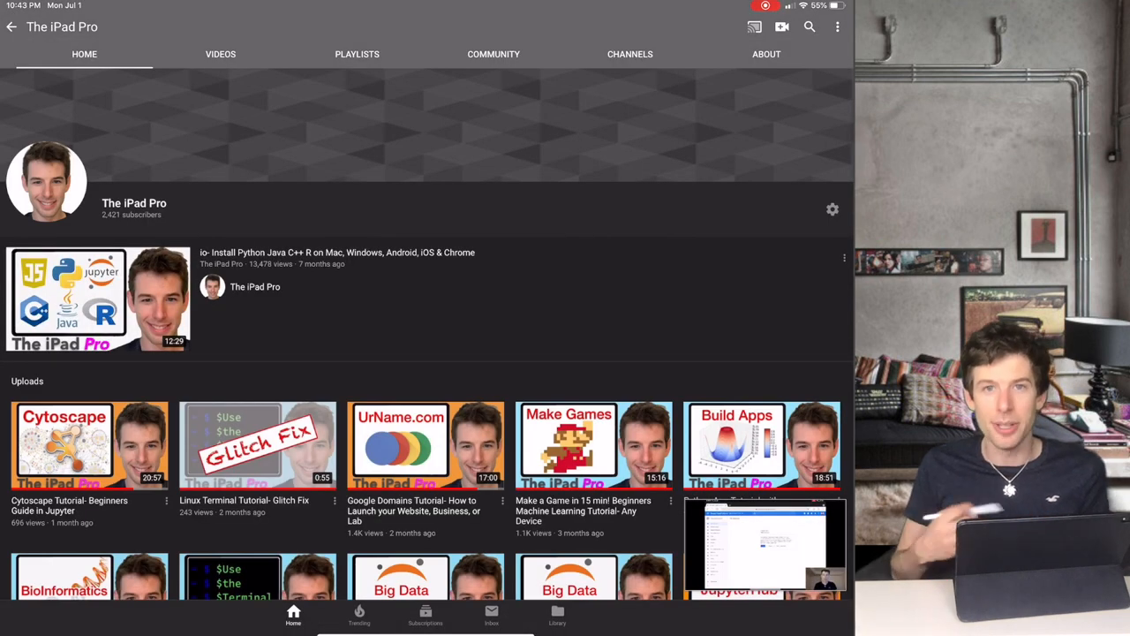
{"action": "left_click", "coordinate": [97, 298]}
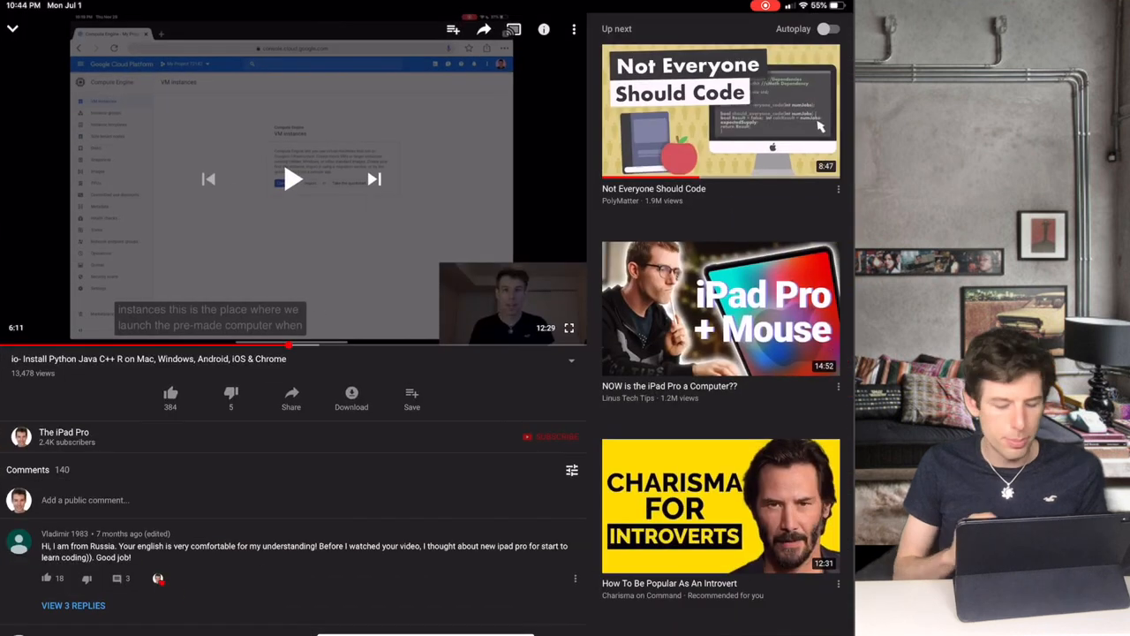
{"action": "left_click", "coordinate": [572, 360]}
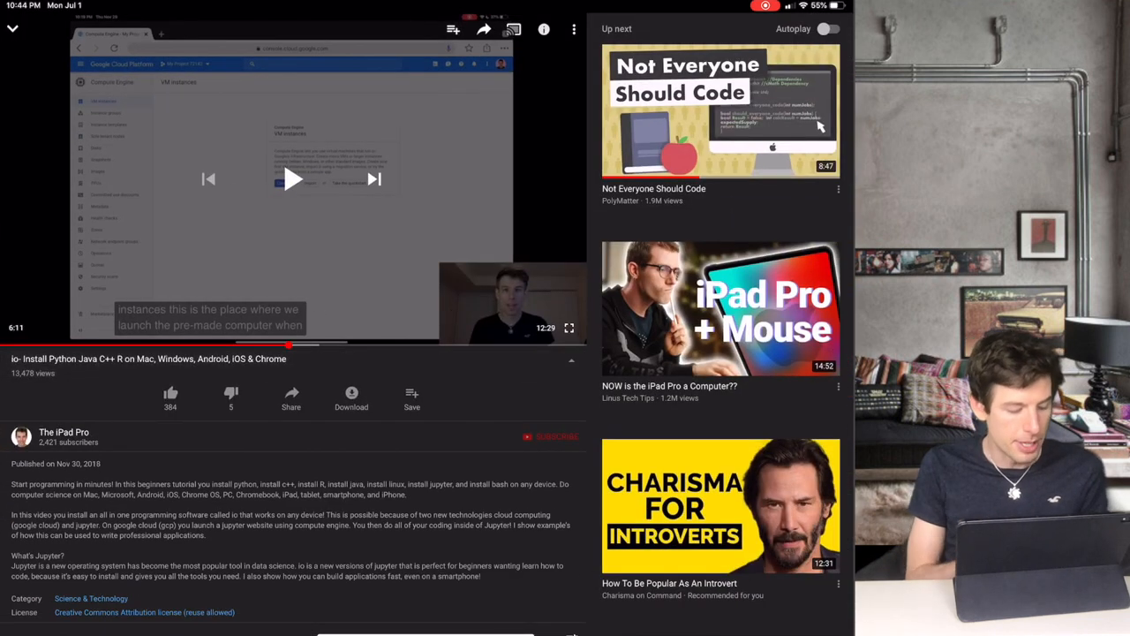
{"action": "scroll", "scroll_direction": "down", "scroll_amount": 3}
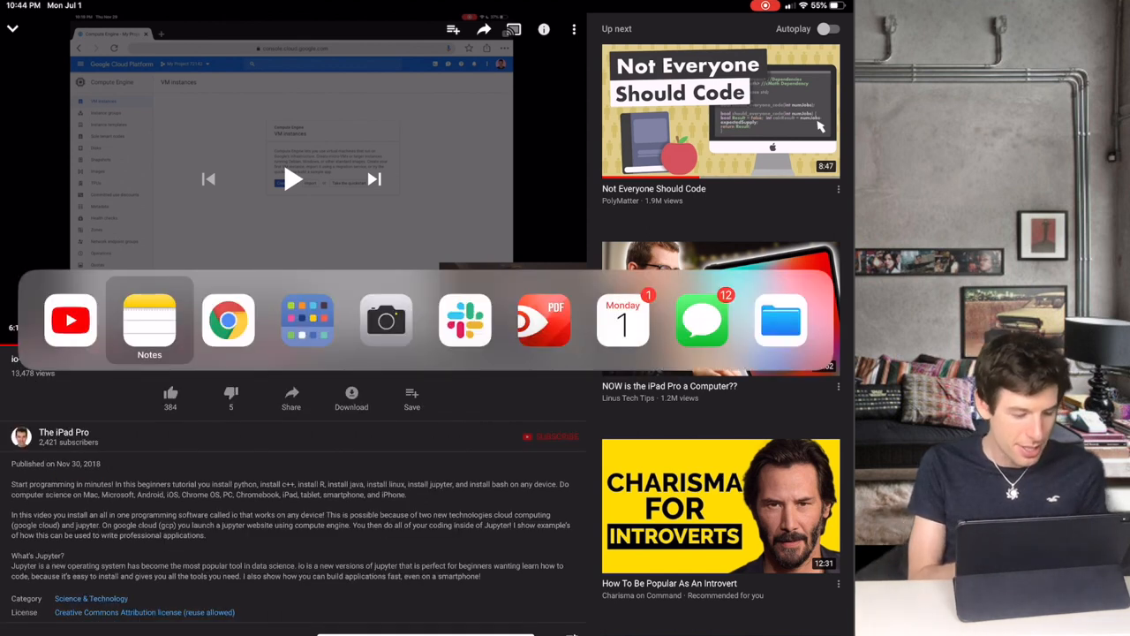
Switch to Chrome and navigate the console to Compute Engine > VM instances
{"action": "left_click", "coordinate": [228, 319]}
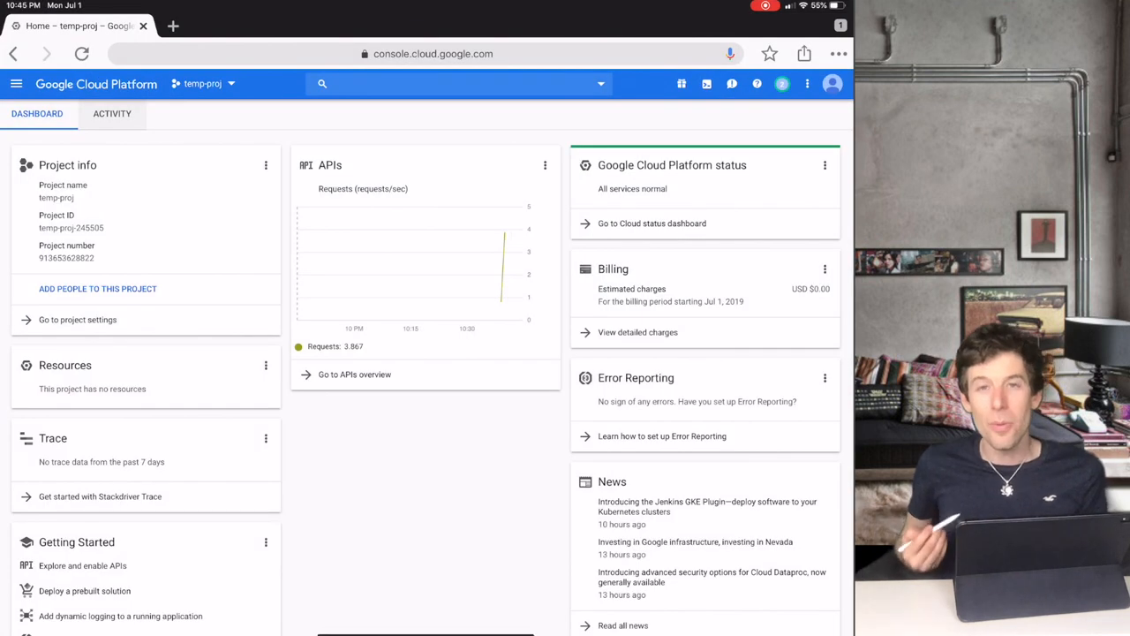
{"action": "left_click", "coordinate": [16, 83]}
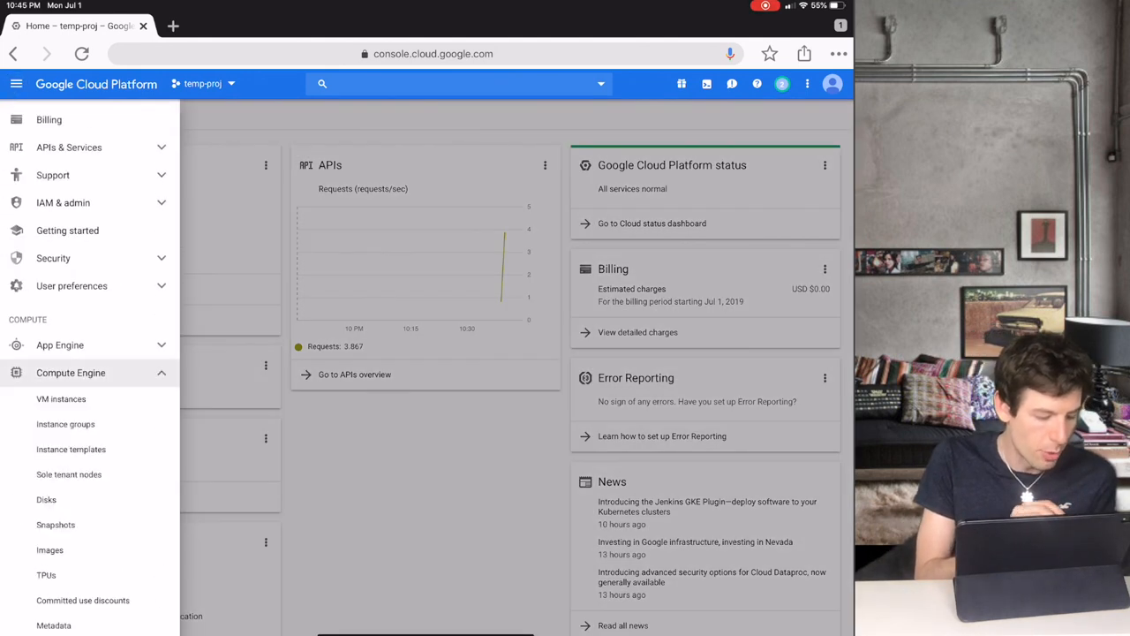
{"action": "left_click", "coordinate": [60, 400]}
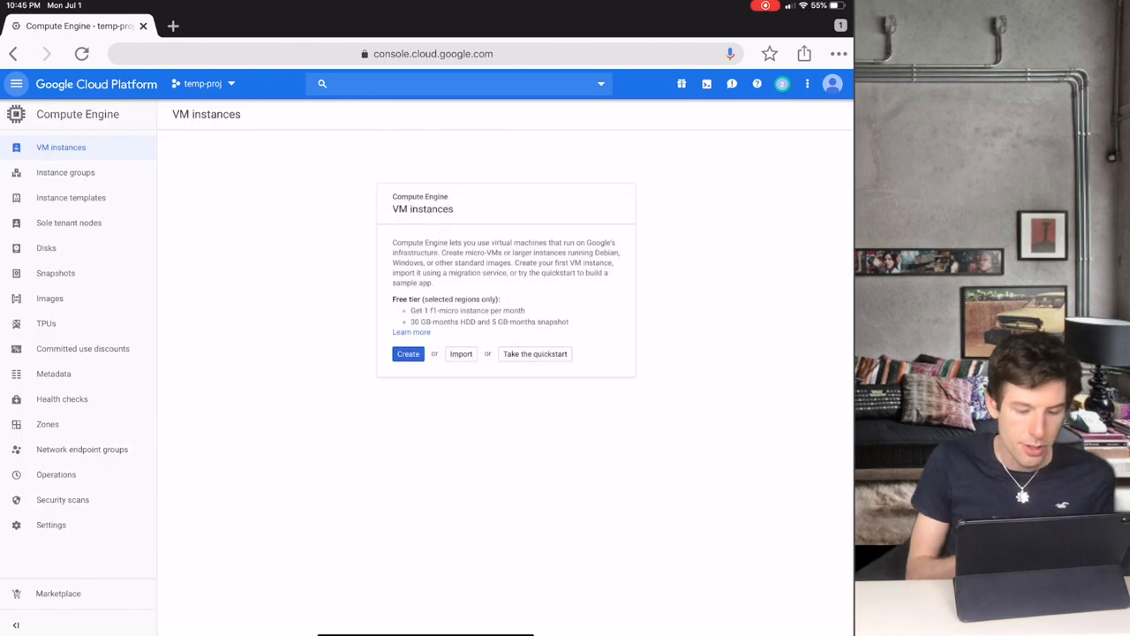
Start a new VM instance named my-first with container deployment enabled
{"action": "left_click", "coordinate": [408, 353]}
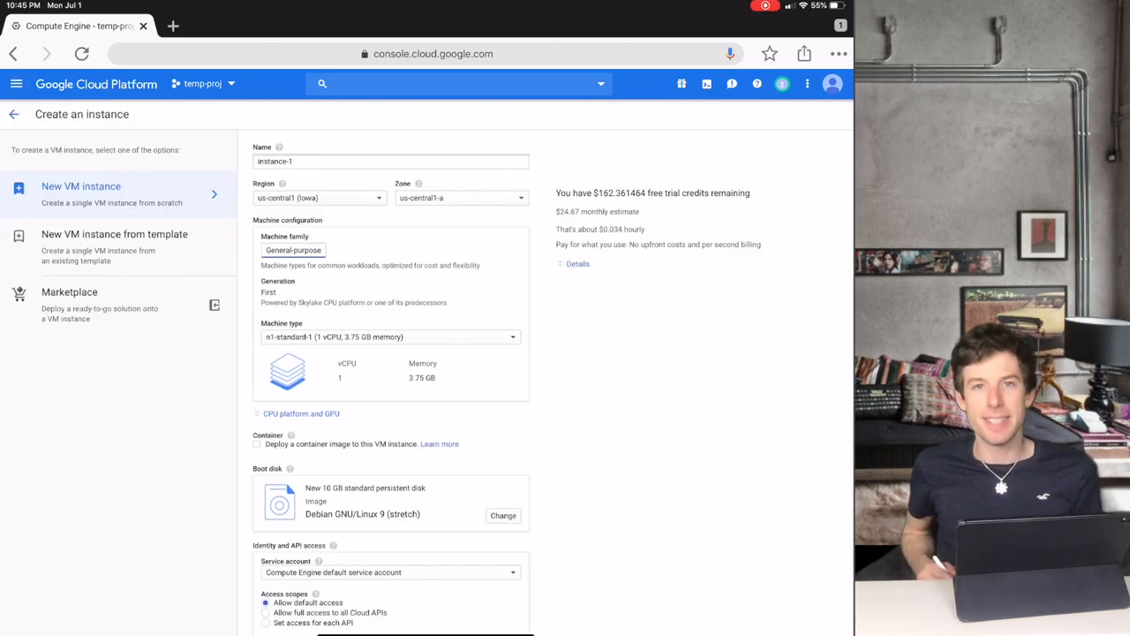
{"action": "left_click", "coordinate": [392, 161]}
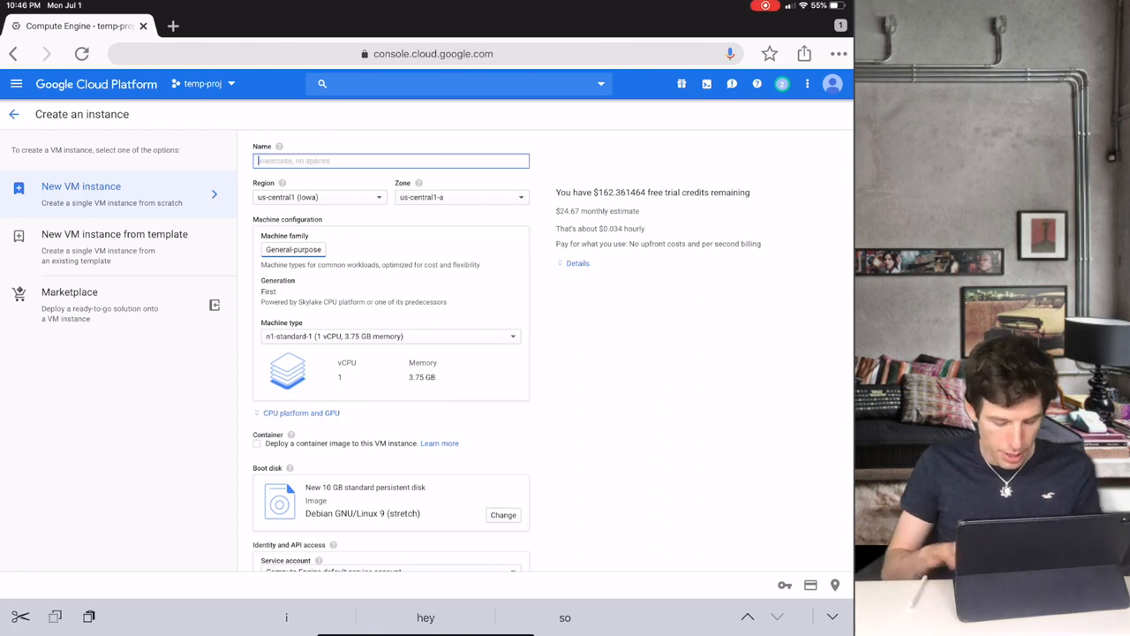
{"action": "type", "text": "my-first"}
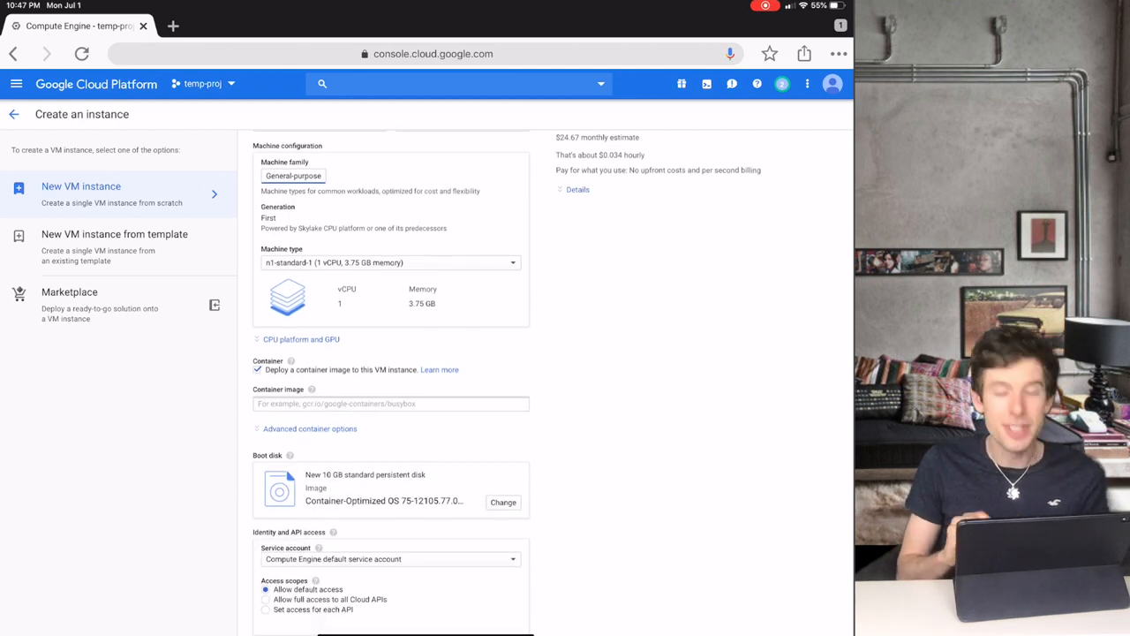
Set the container image to pupster90/io and enable privileged mode, STDIN buffer and pseudo-TTY
{"action": "left_click", "coordinate": [390, 403]}
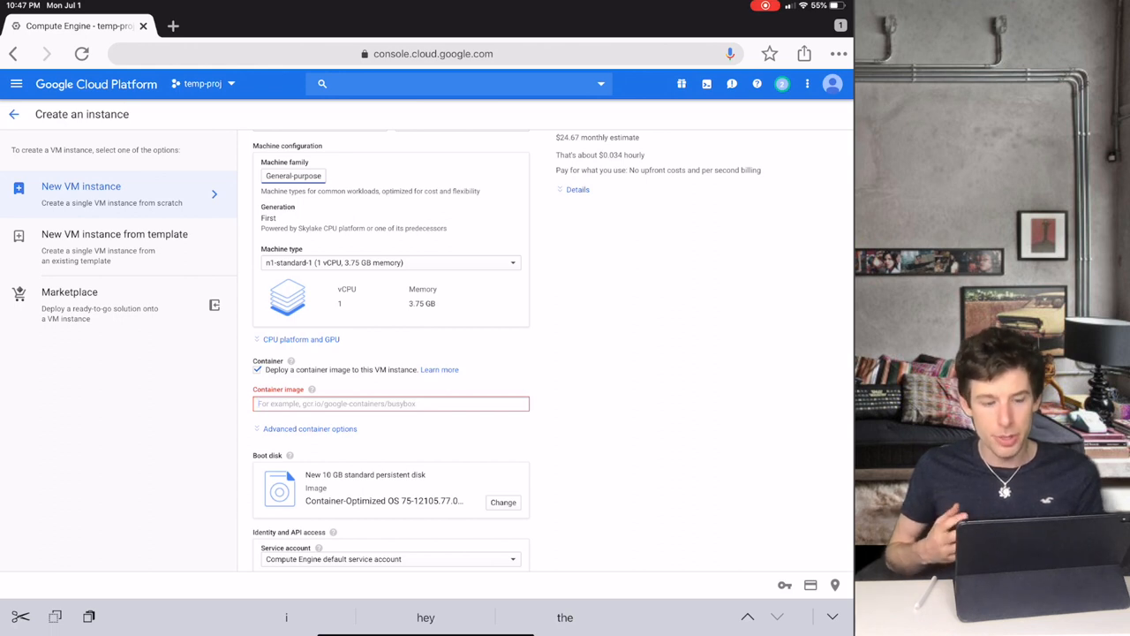
{"action": "type", "text": "pupster90/io"}
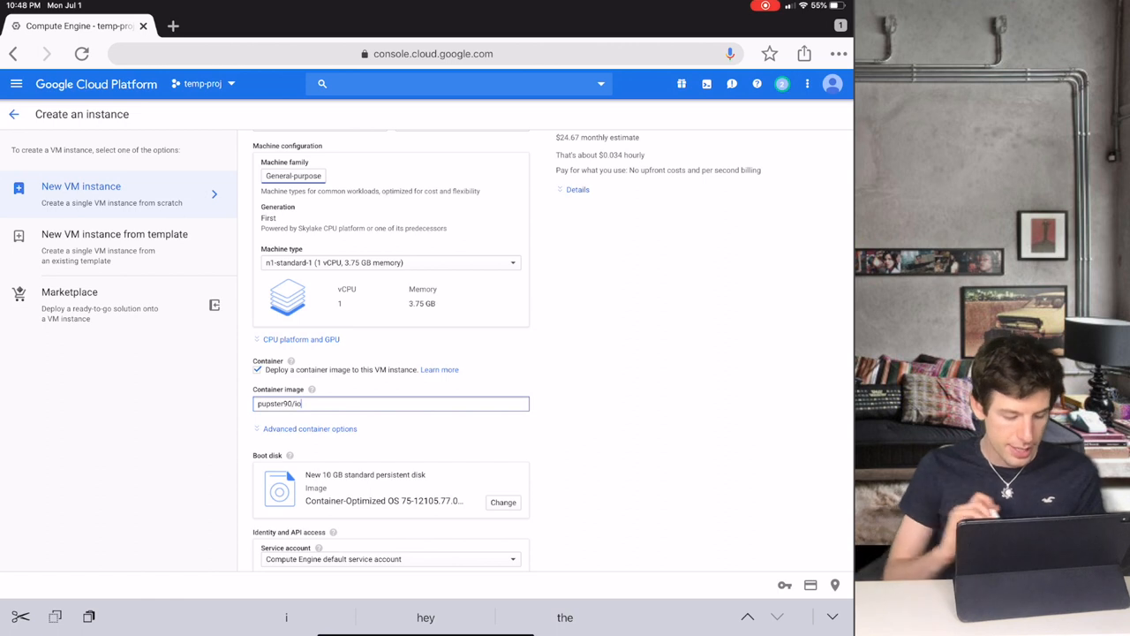
{"action": "scroll", "scroll_direction": "down", "scroll_amount": 3}
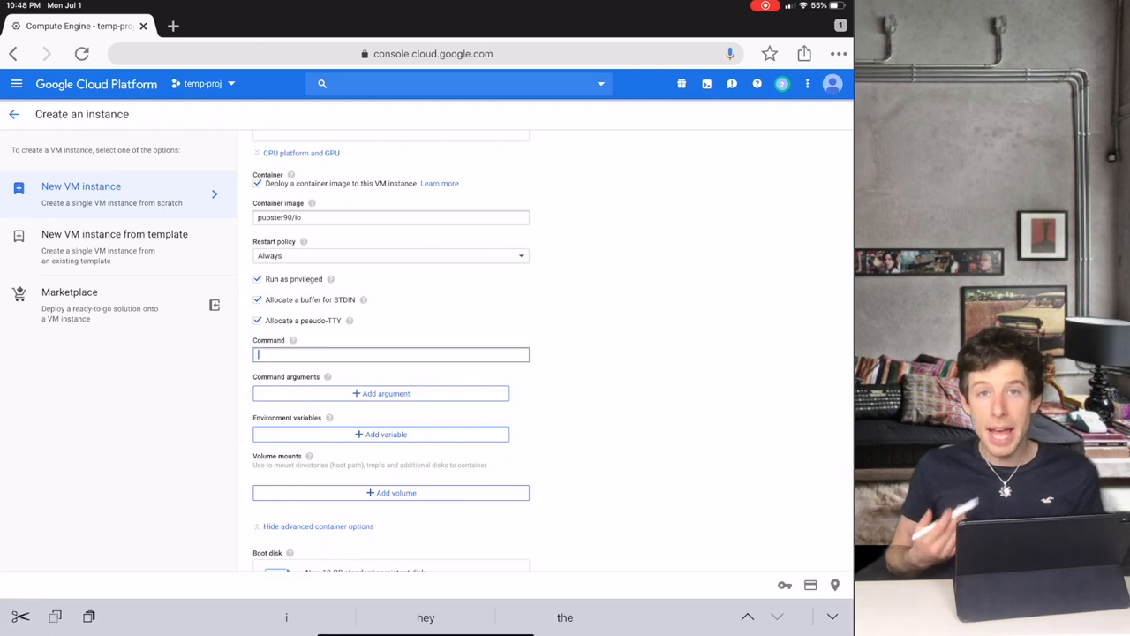
{"action": "type", "text": "tini"}
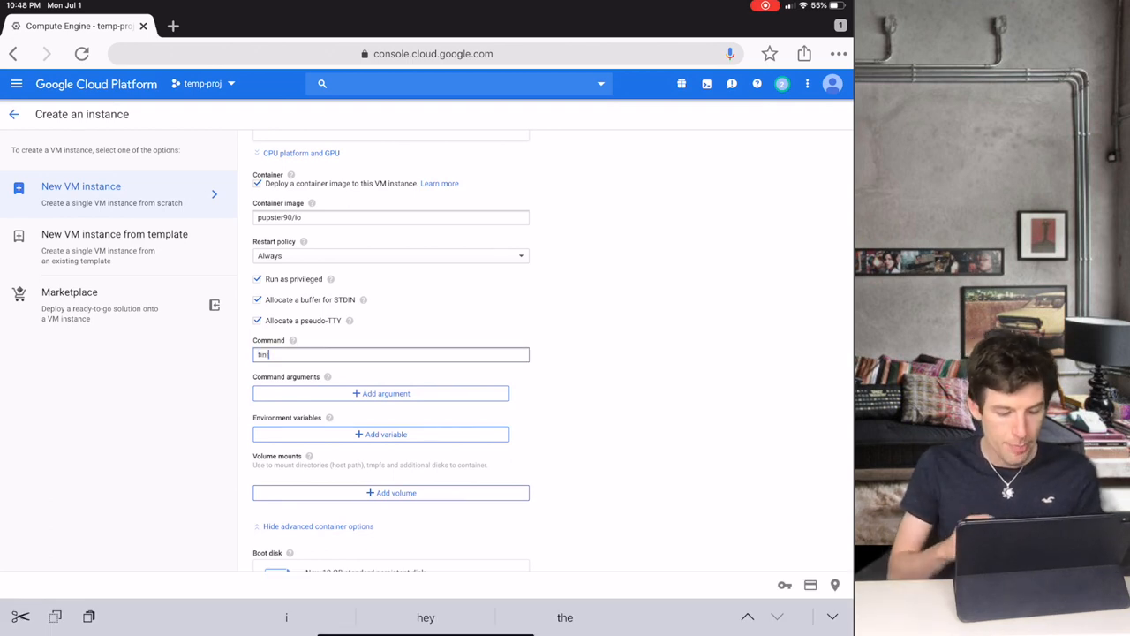
{"action": "left_click", "coordinate": [381, 392]}
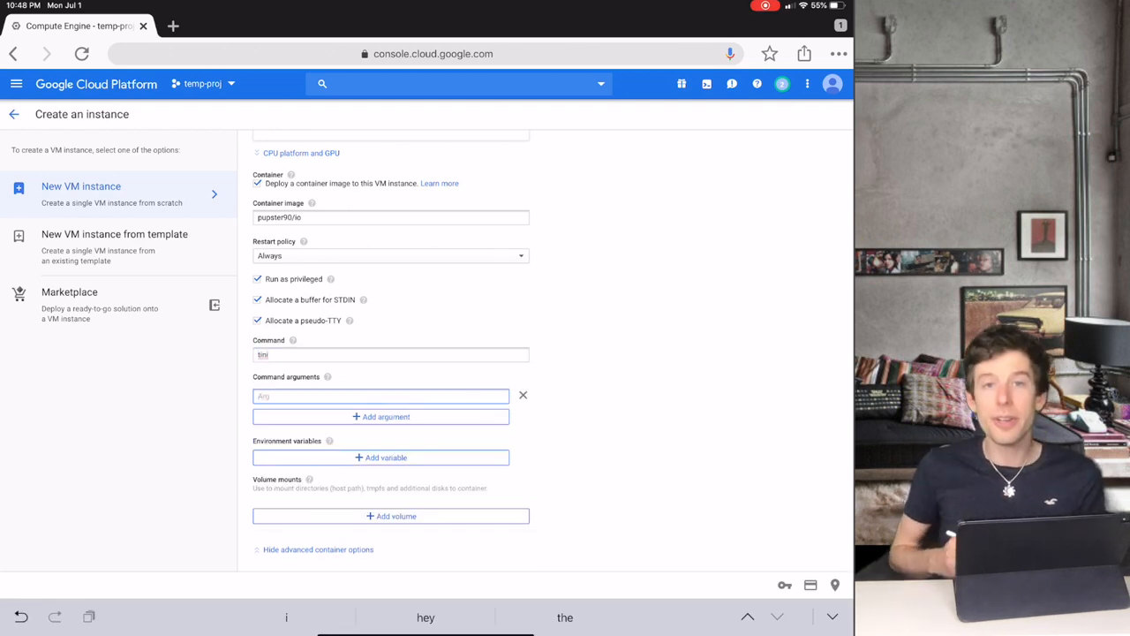
{"action": "left_click", "coordinate": [382, 395]}
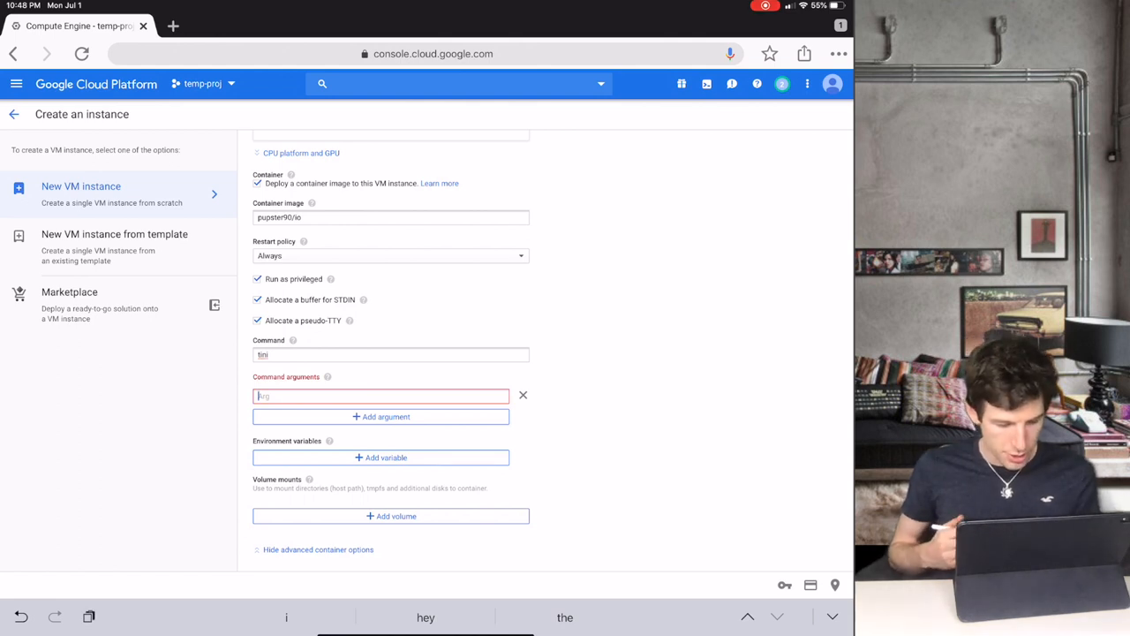
{"action": "type", "text": "-g"}
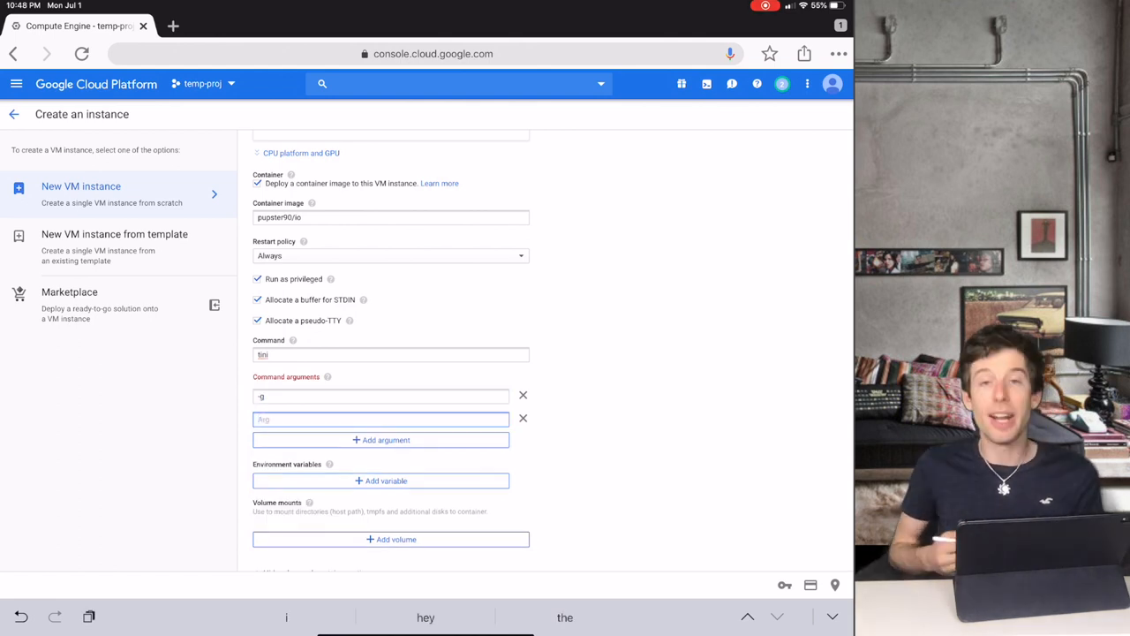
{"action": "type", "text": "password"}
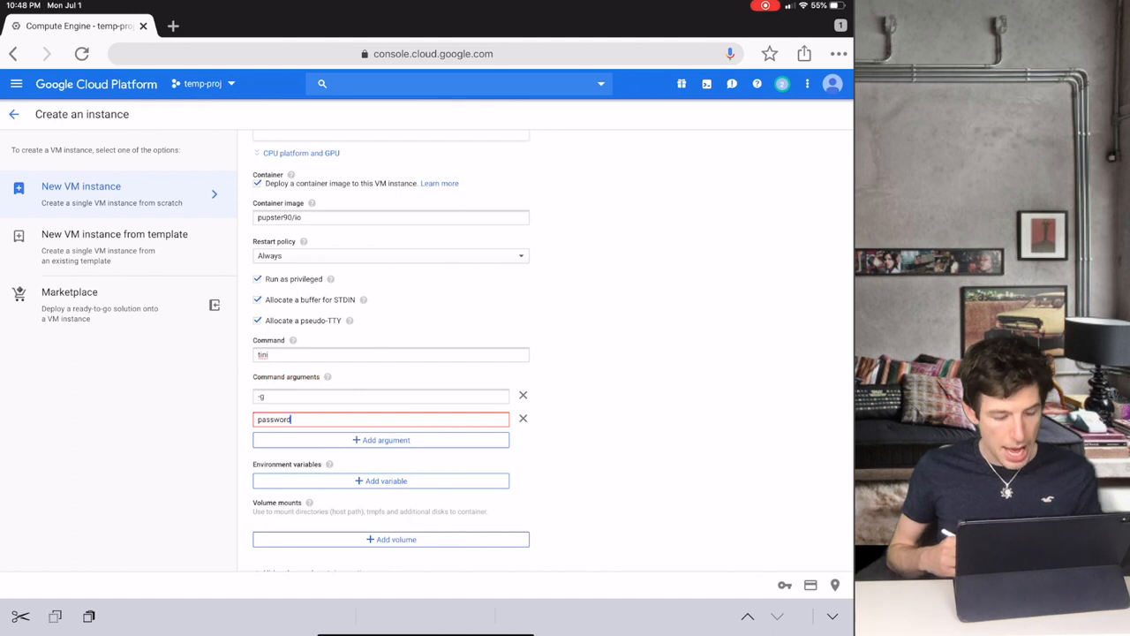
{"action": "left_click", "coordinate": [382, 440]}
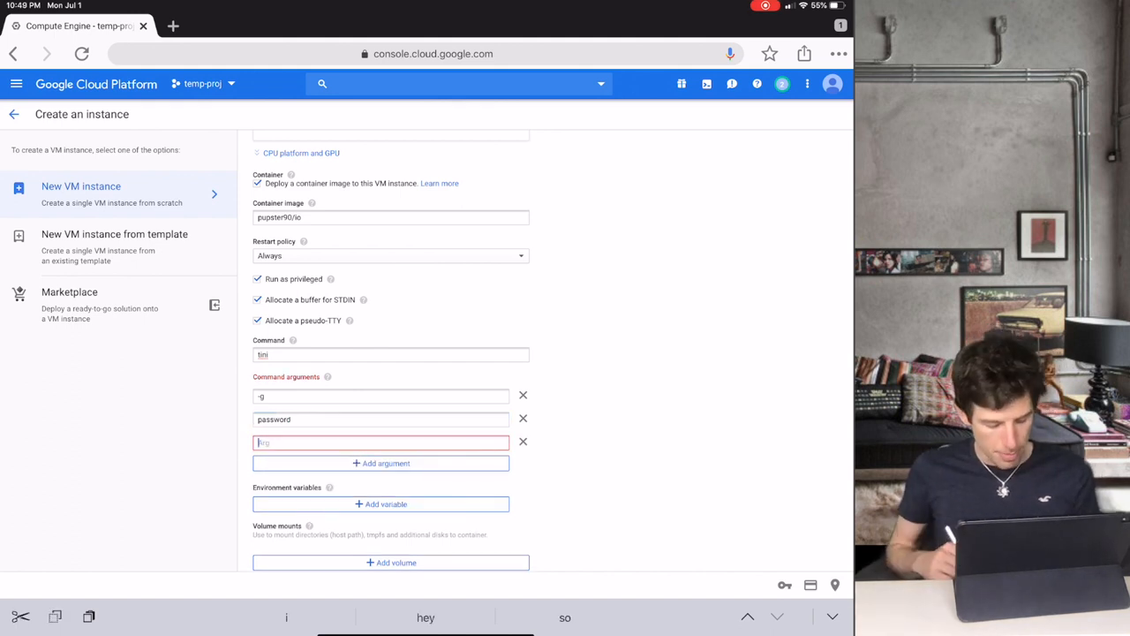
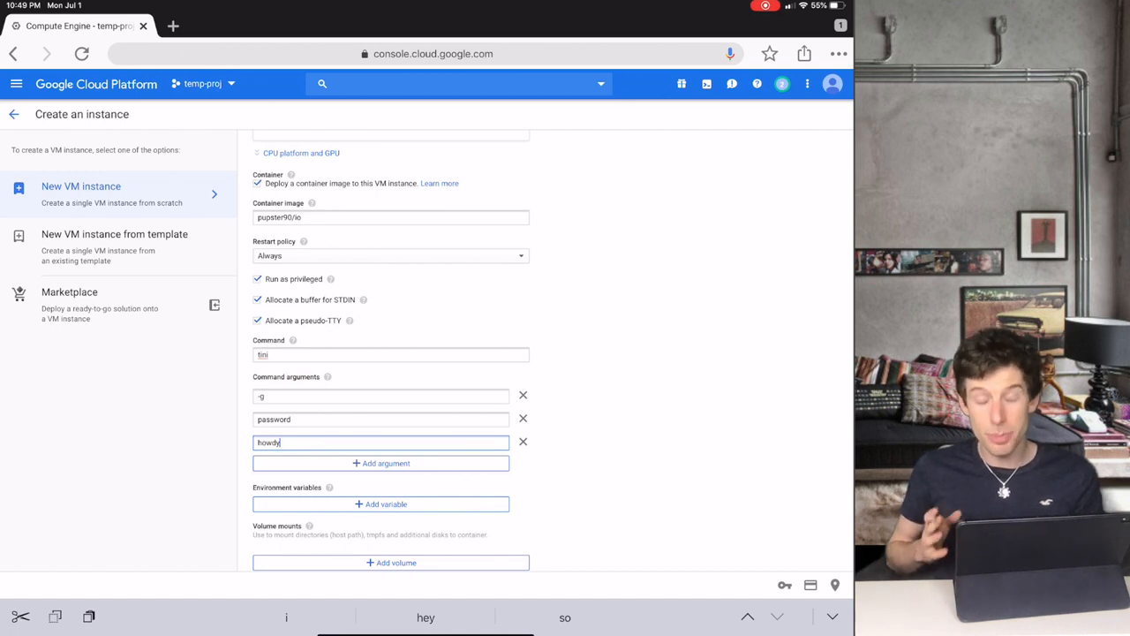
{"action": "scroll", "scroll_direction": "down", "scroll_amount": 3}
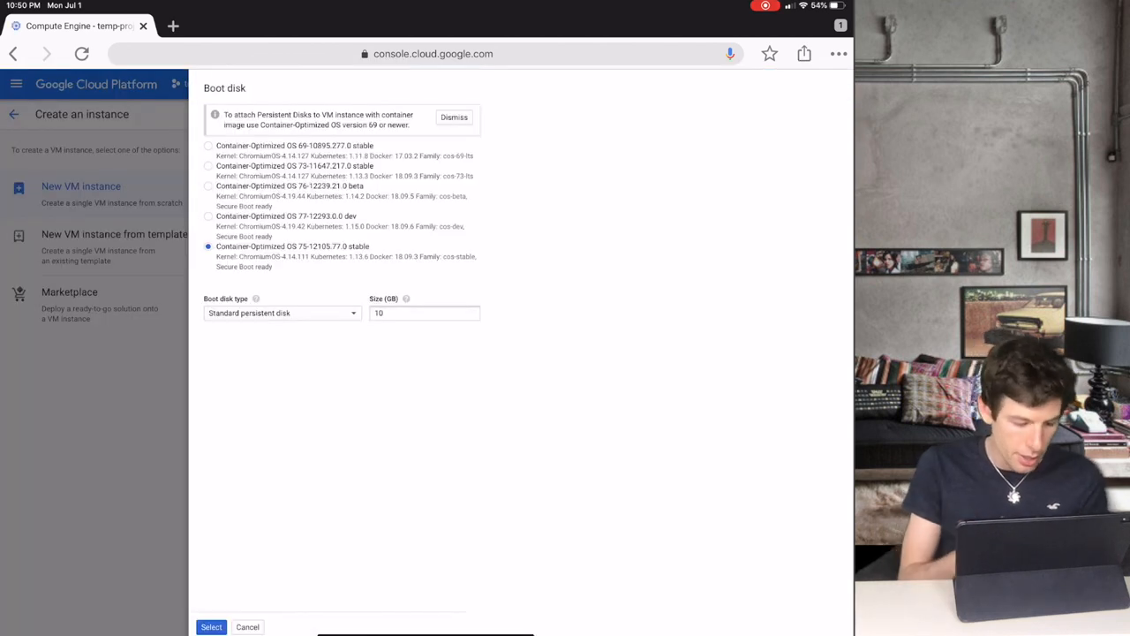
Make the Container-Optimized OS 75 boot disk a 30 GB SSD persistent disk
{"action": "left_click", "coordinate": [281, 313]}
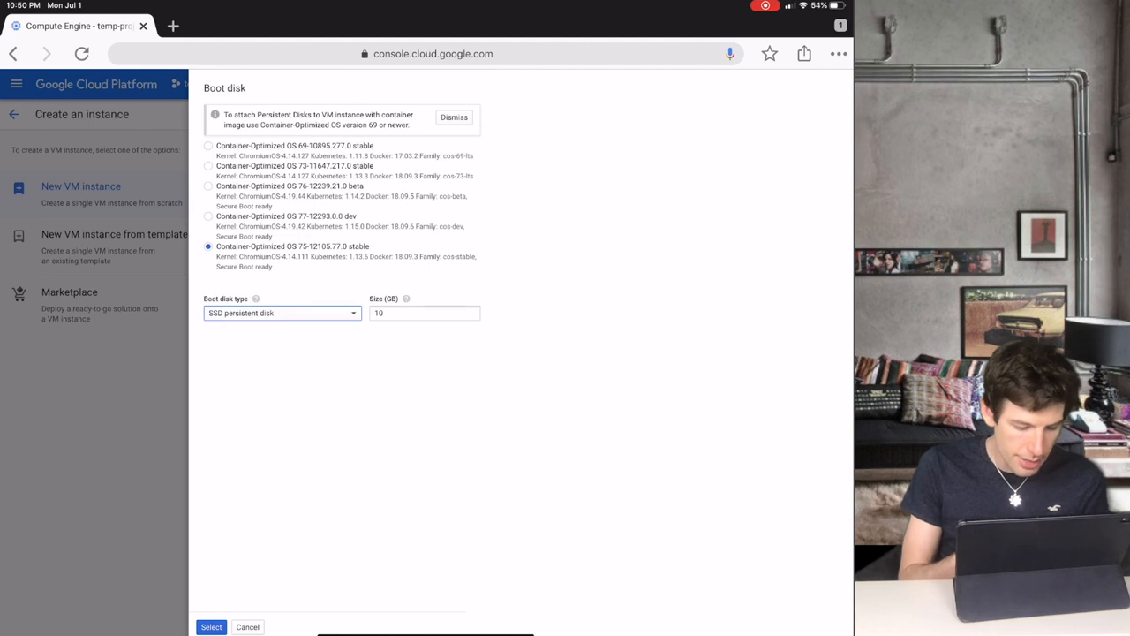
{"action": "left_click", "coordinate": [424, 312]}
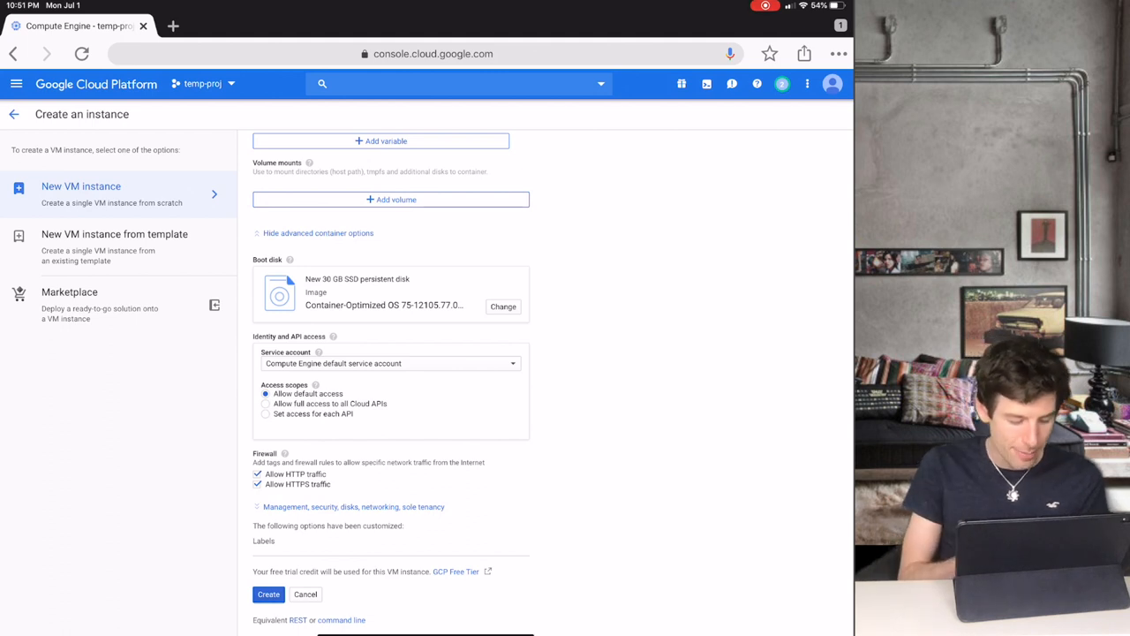
Create the VM instance with HTTP and HTTPS traffic allowed
{"action": "left_click", "coordinate": [268, 593]}
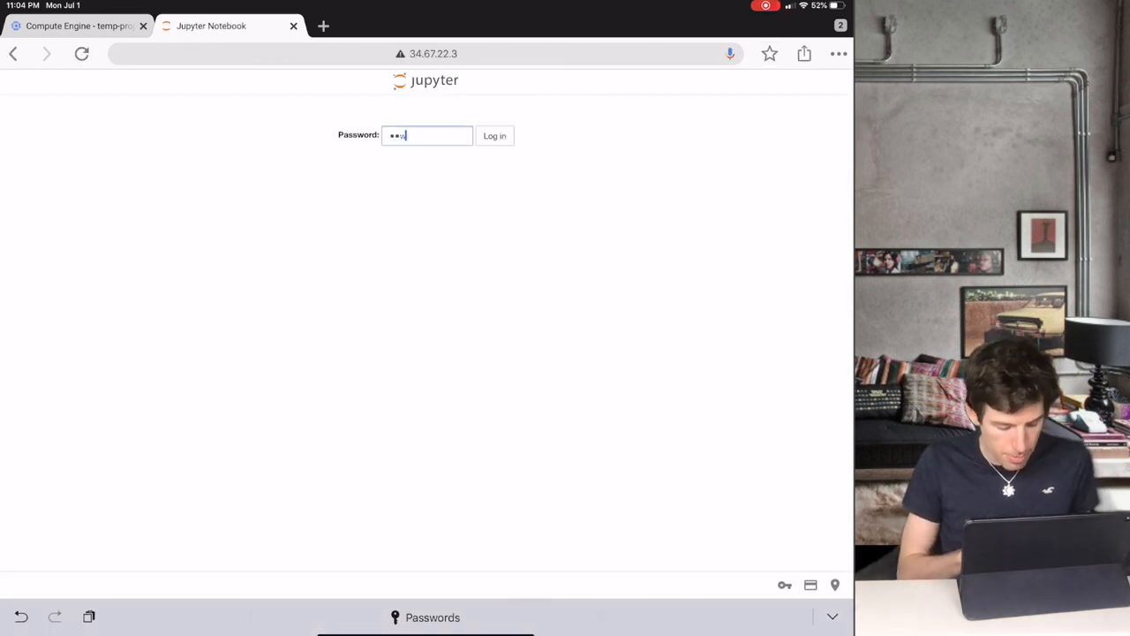
Log in to the Jupyter Notebook server at 34.67.22.3 with the password
{"action": "left_click", "coordinate": [495, 134]}
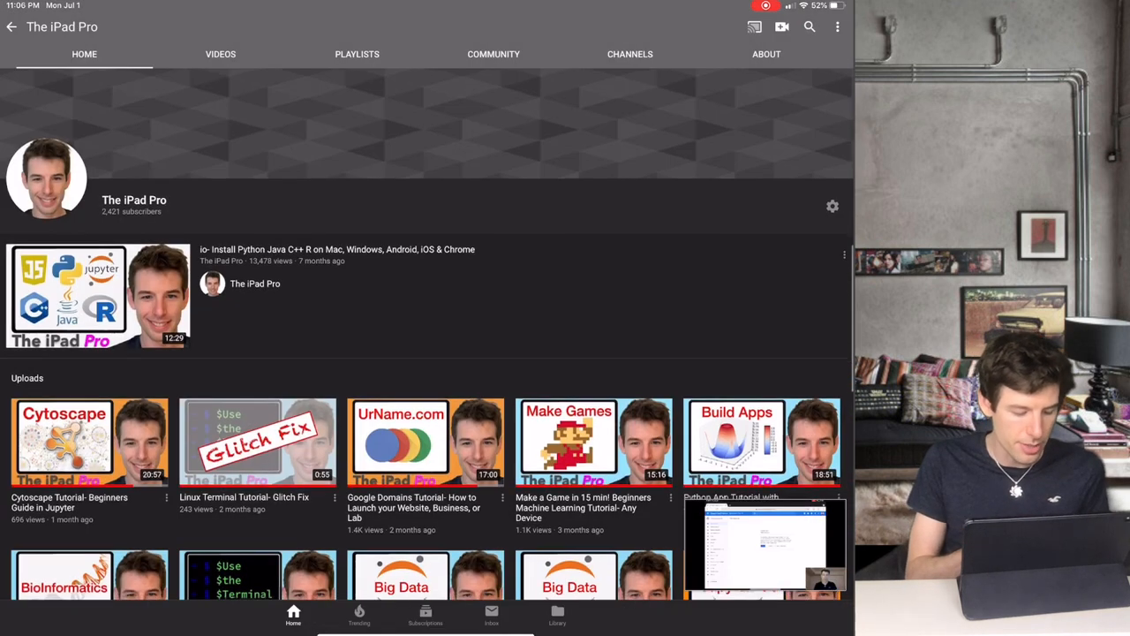
Scroll through The iPad Pro channel's Uploads list in YouTube
{"action": "scroll", "scroll_direction": "down", "scroll_amount": 3}
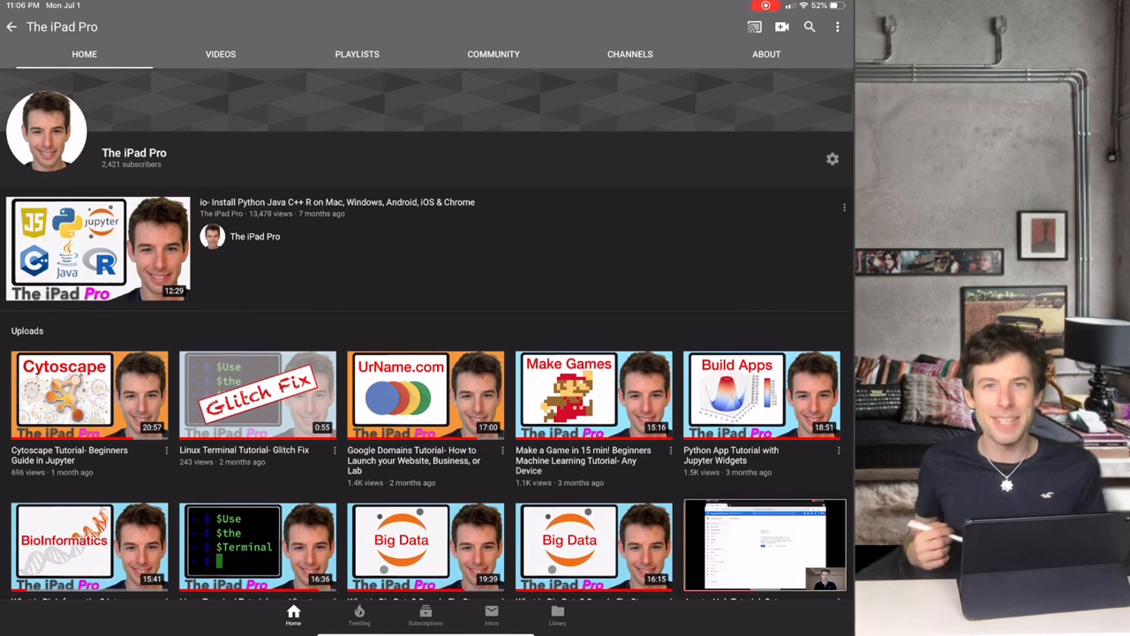
{"action": "scroll", "scroll_direction": "down", "scroll_amount": 3}
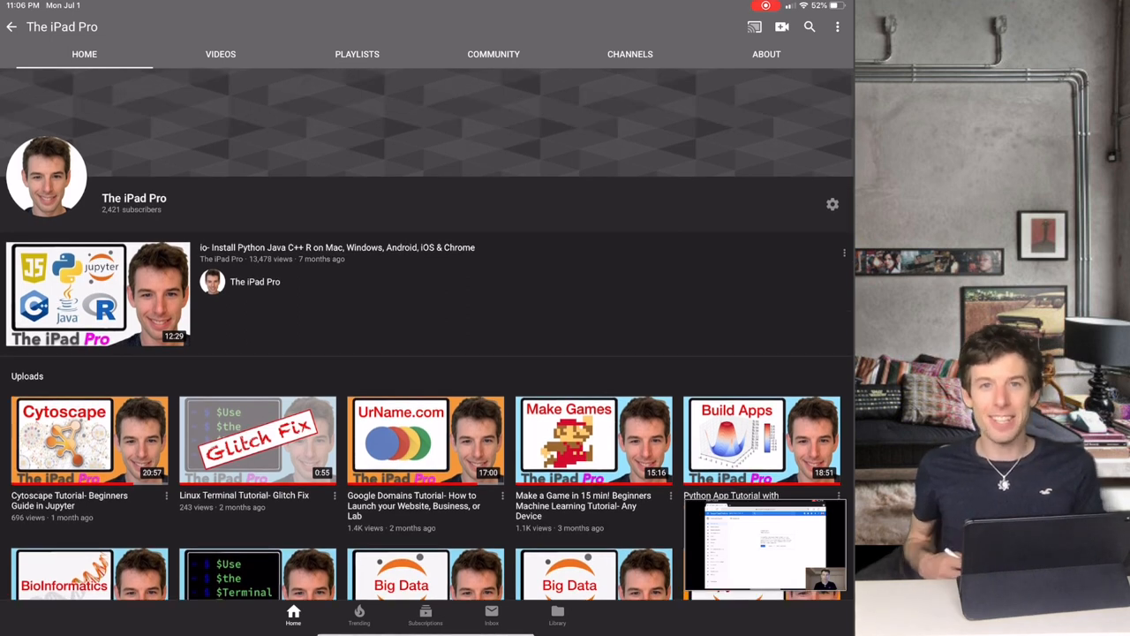